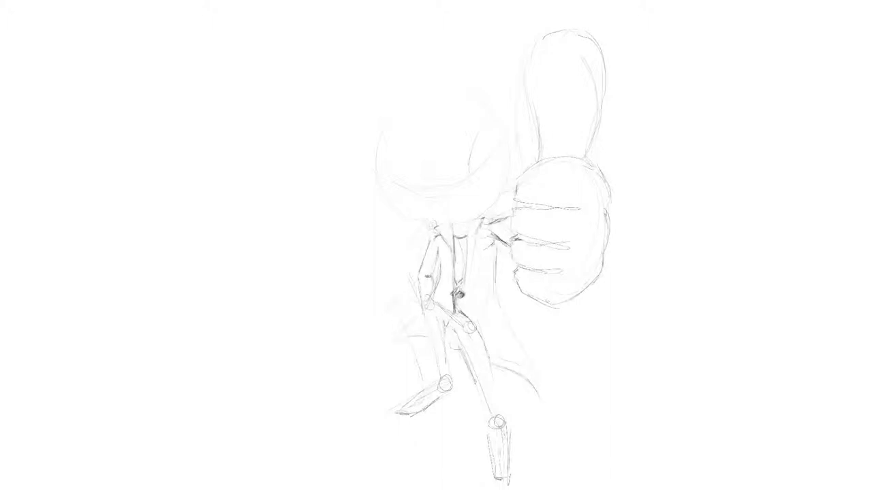
Add a pencil stroke to the seated figure's arm beside the thumbs-up hand.
left_click(442, 273)
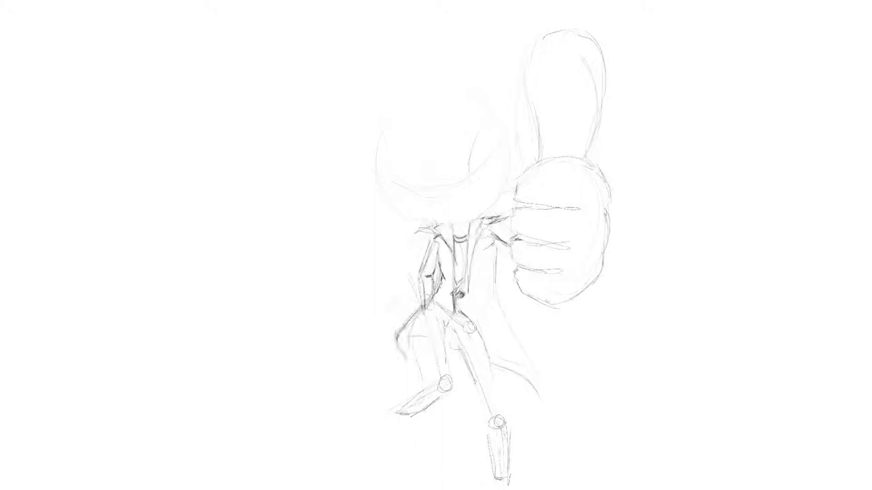